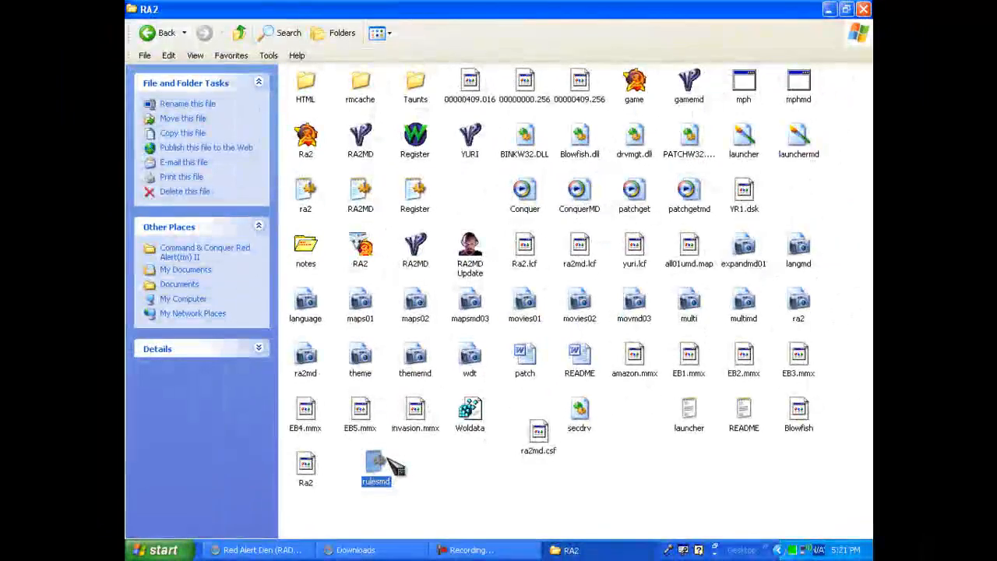
Open the rulesmd file from the RA2 game folder in Notepad
double_click(375, 463)
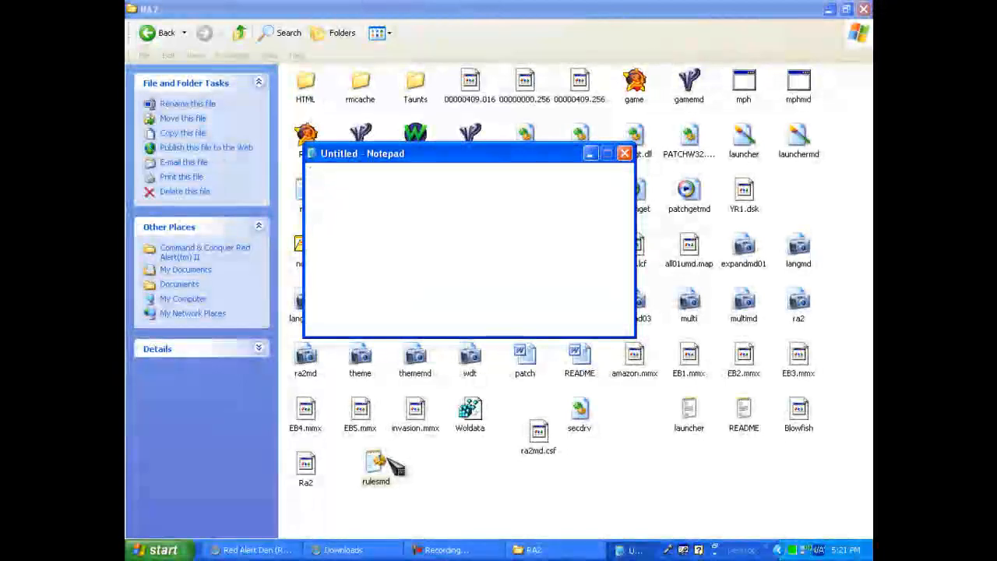
left_click(467, 234)
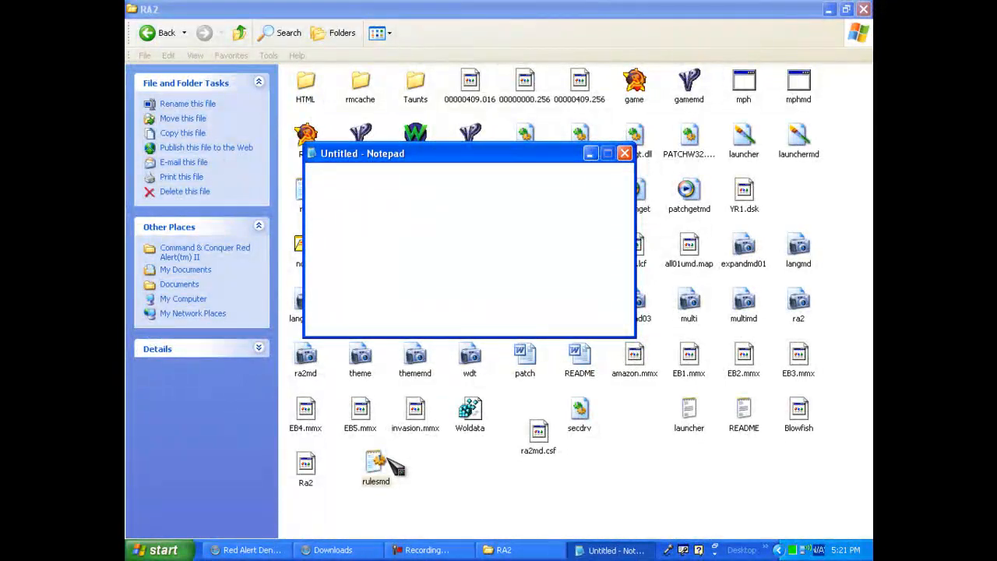
double_click(376, 463)
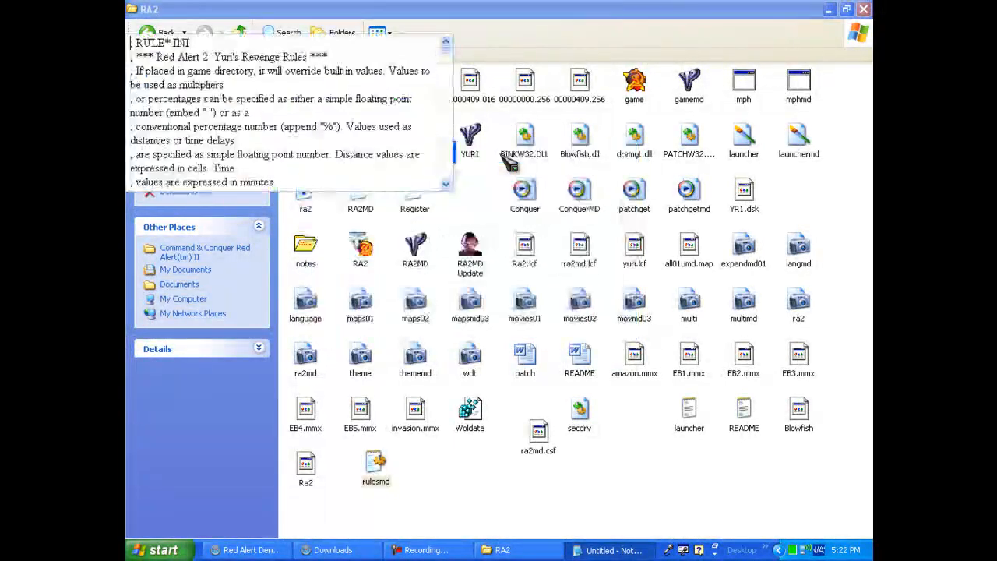
Maximize the Notepad window showing the rulesmd rules text
double_click(376, 467)
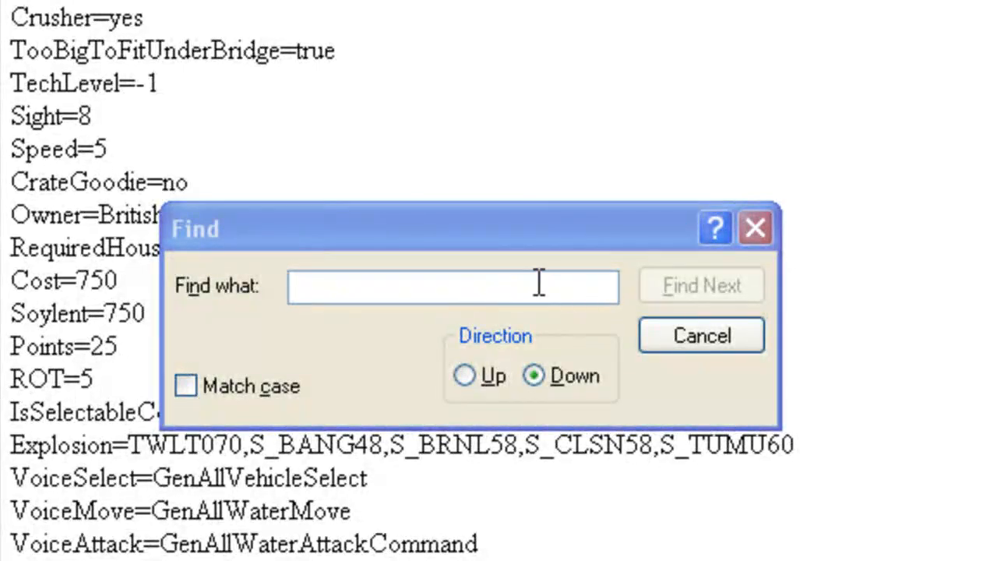
Search for 'HTNK' to reach the Rhino Heavy Tank entry, then close Find
left_click(452, 285)
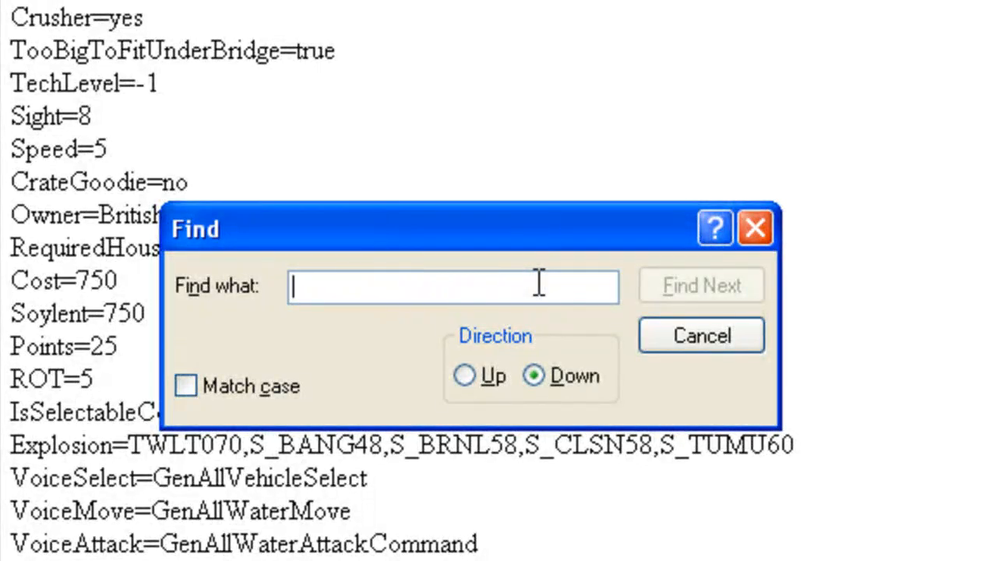
type("h")
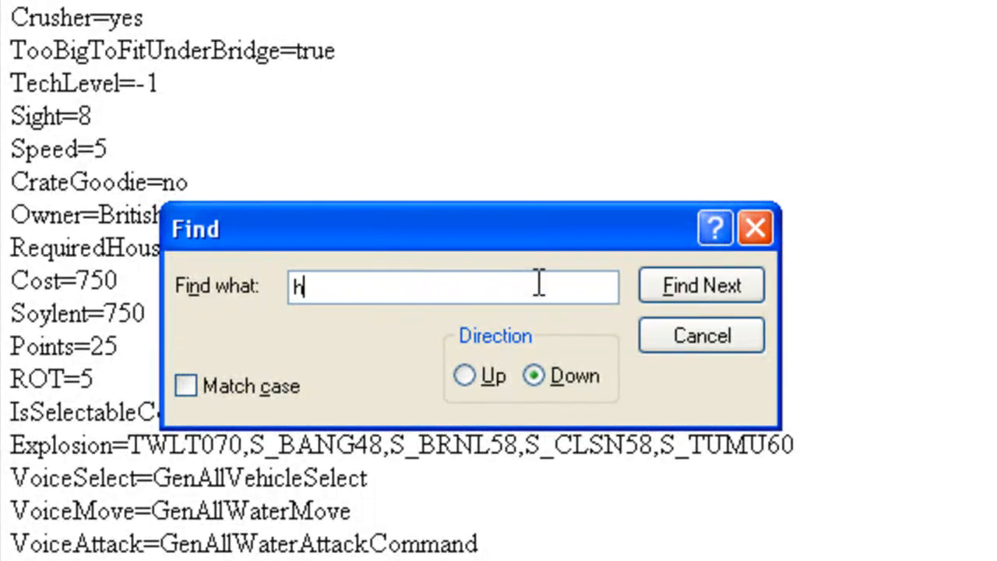
type("H")
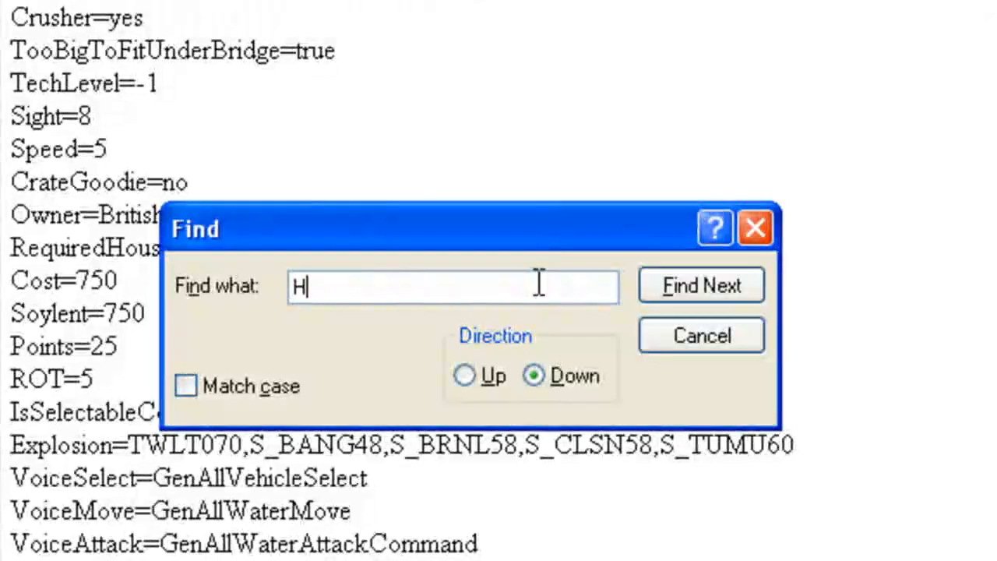
type("TNK")
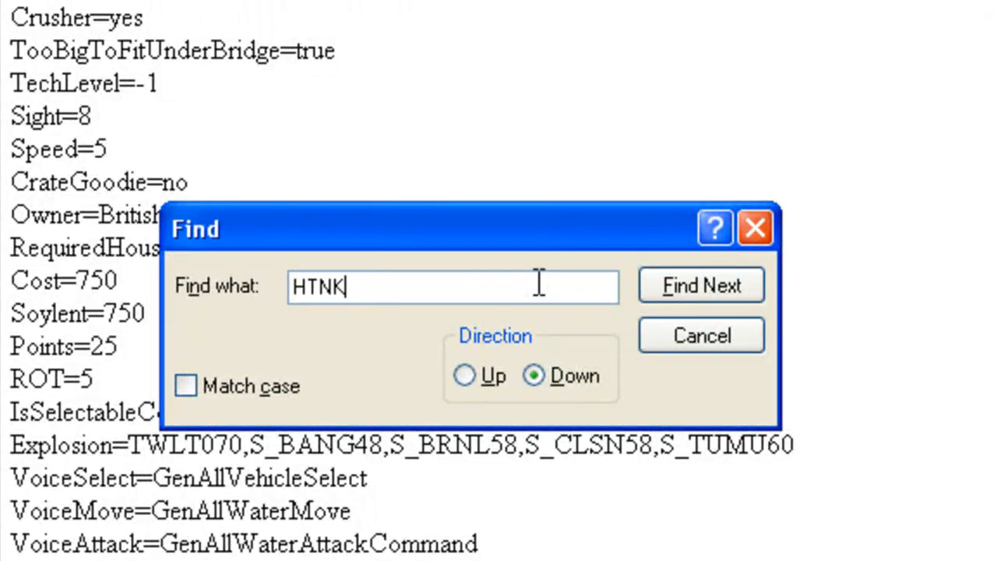
left_click(700, 285)
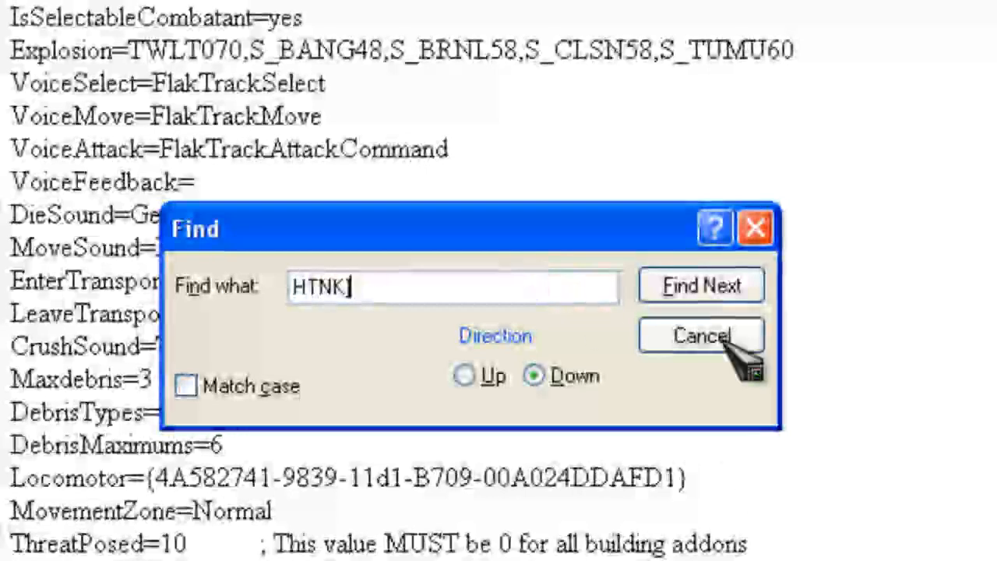
left_click(699, 334)
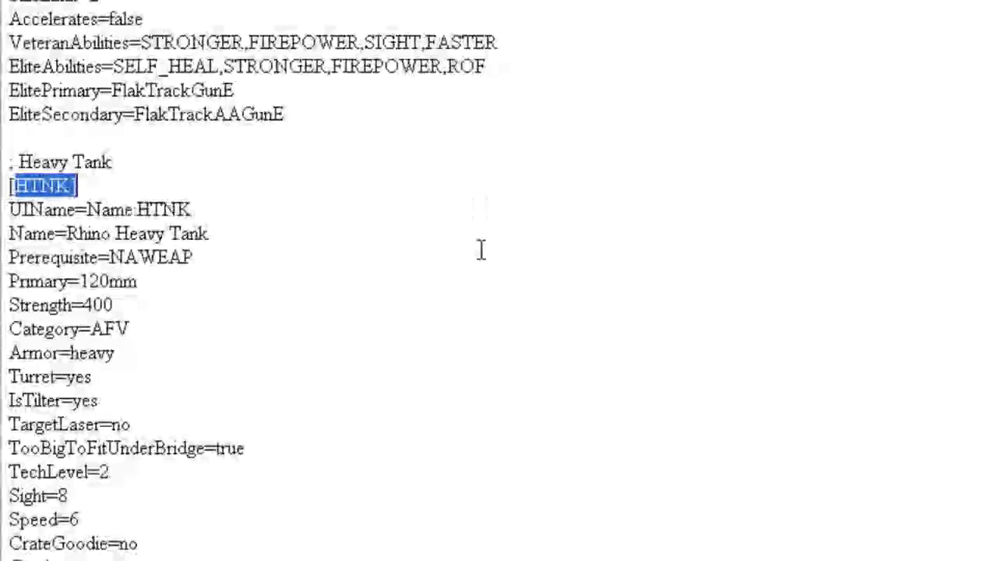
scroll("down", 3)
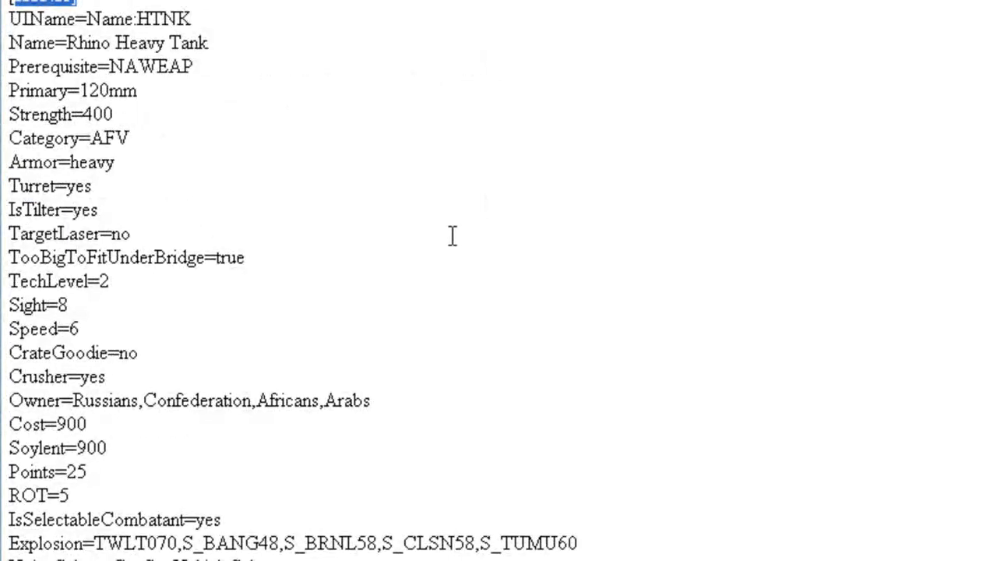
mouse_move(432, 240)
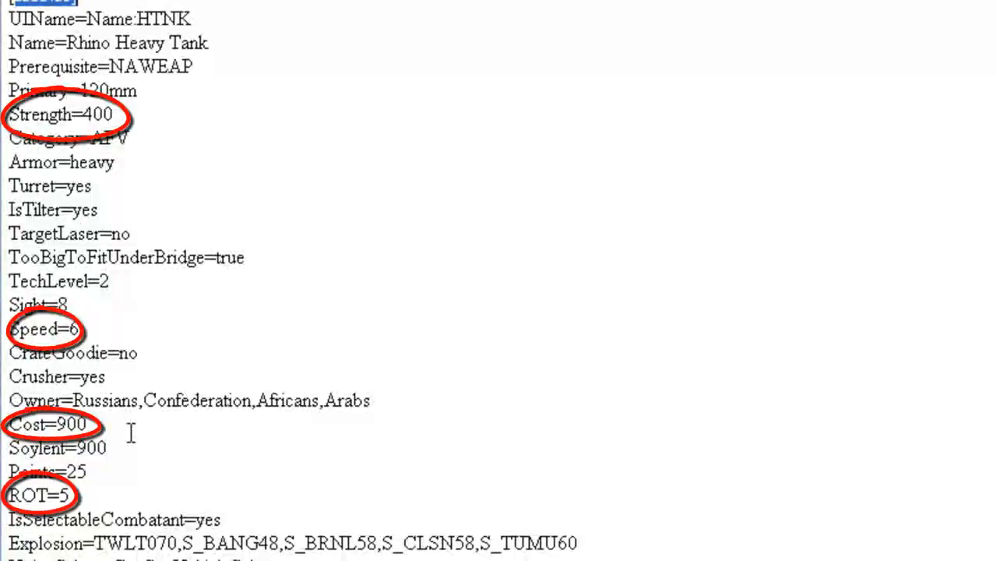
mouse_move(131, 399)
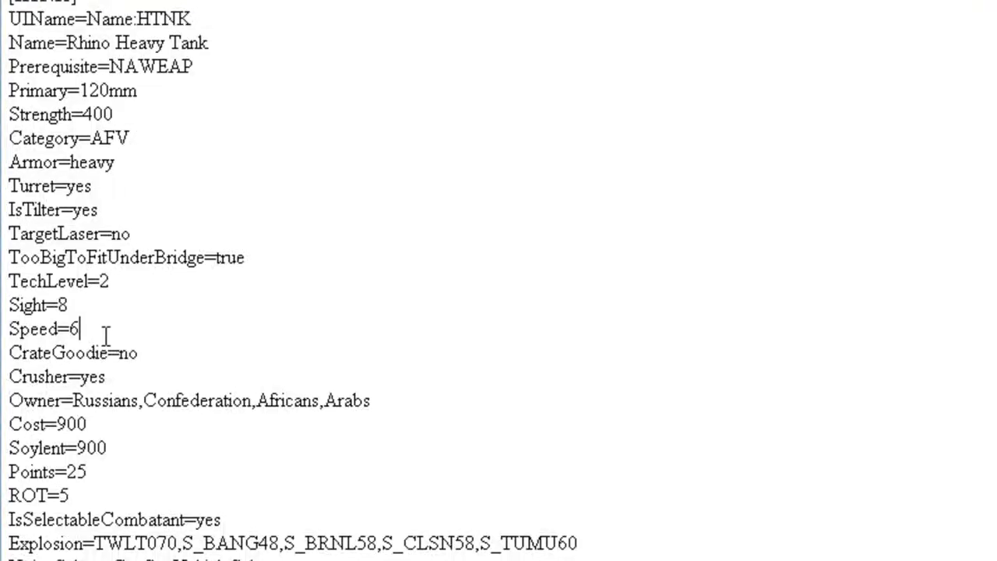
Change the Rhino's Speed from 6 to 10 and its Cost from 900 to 350
key("Backspace")
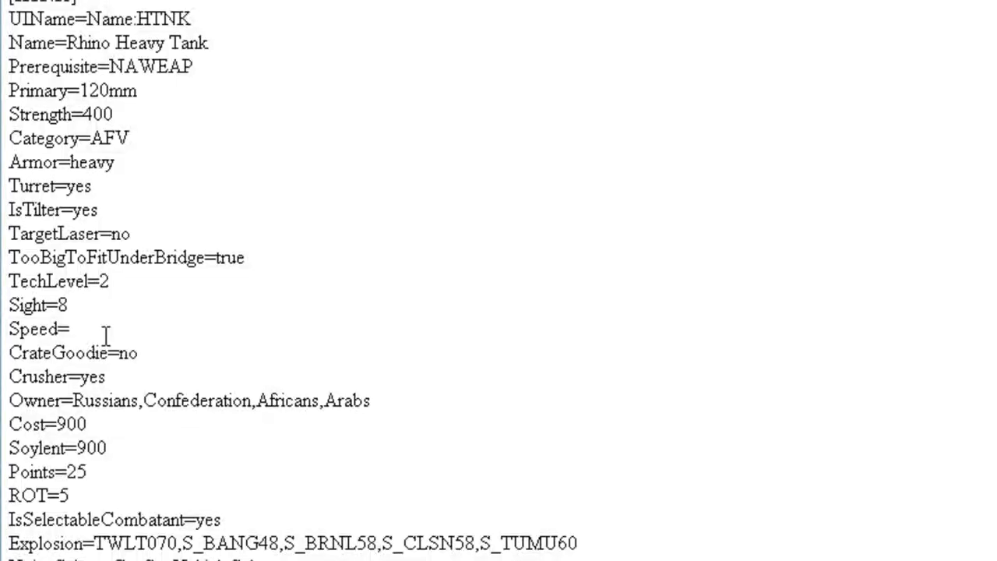
type("10")
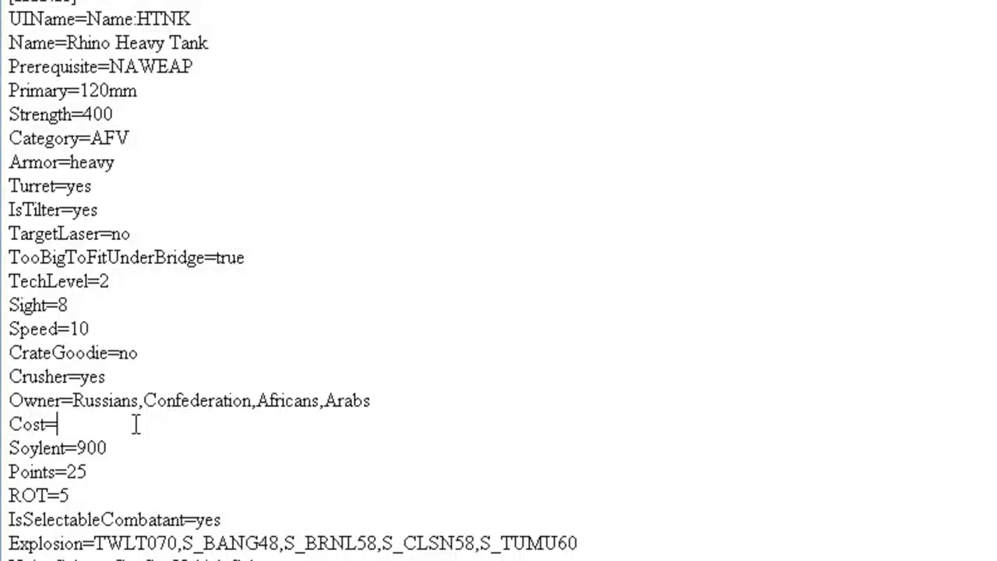
type("3")
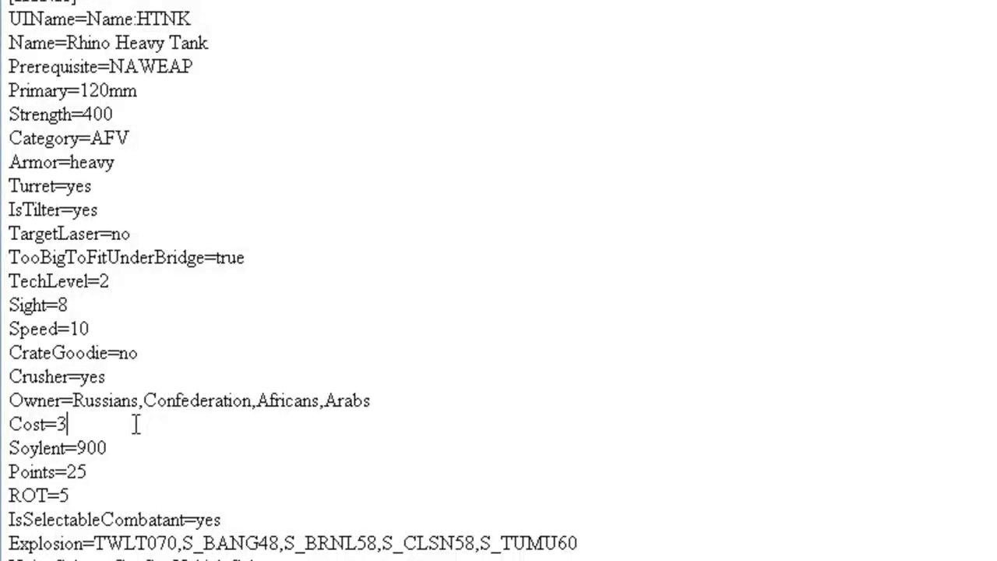
type("50")
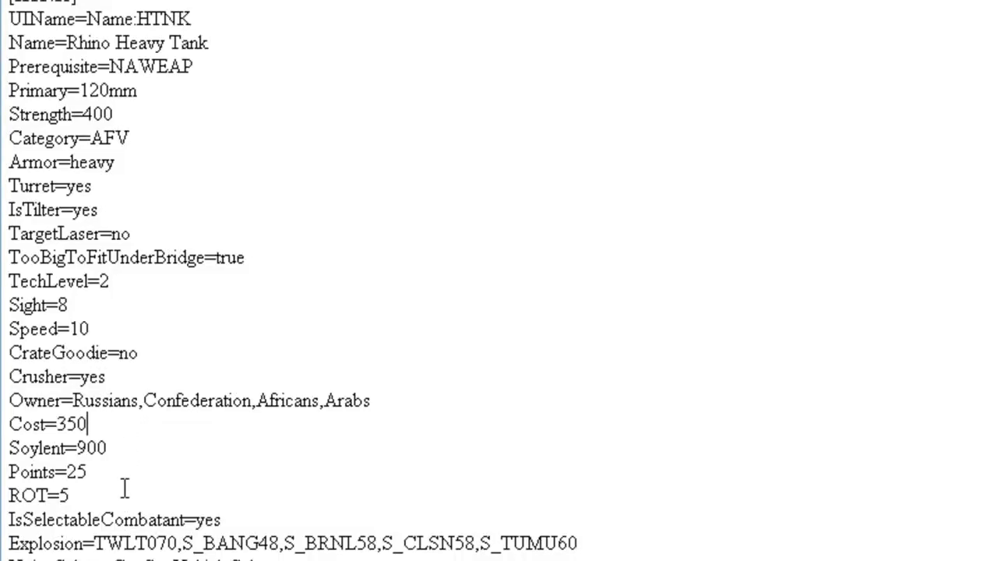
key("Backspace")
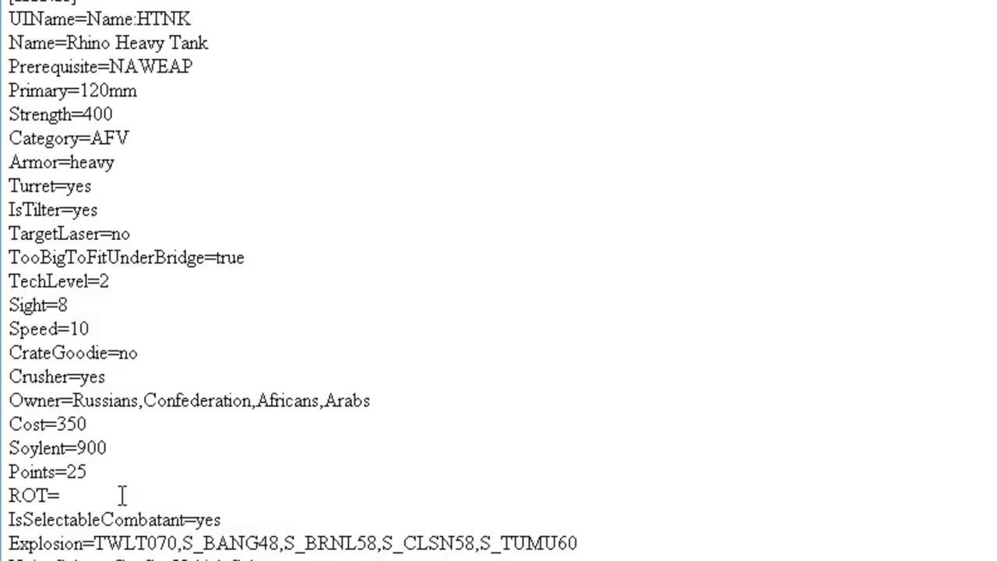
type("6:10 PM 1/1/2011")
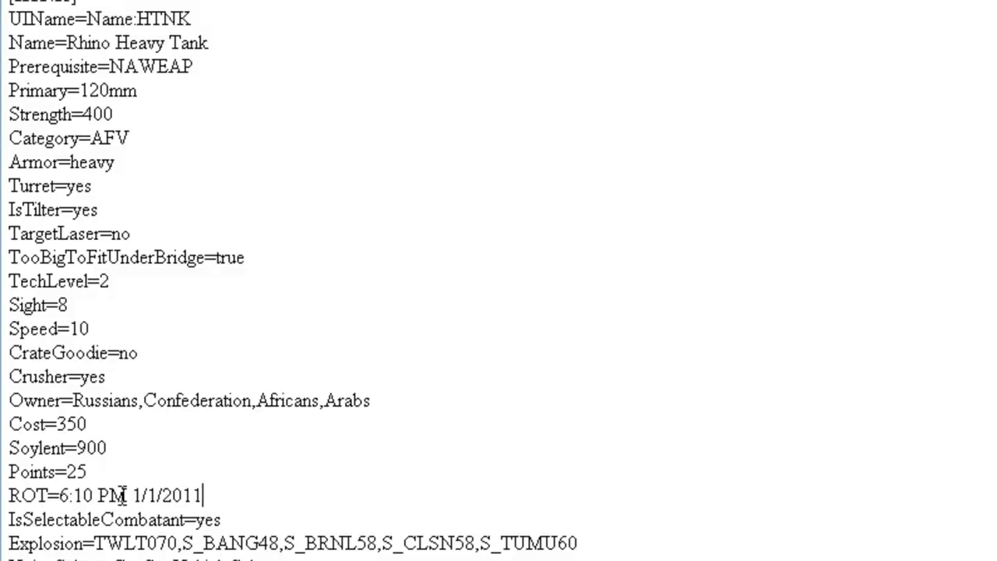
key("BackSpace")
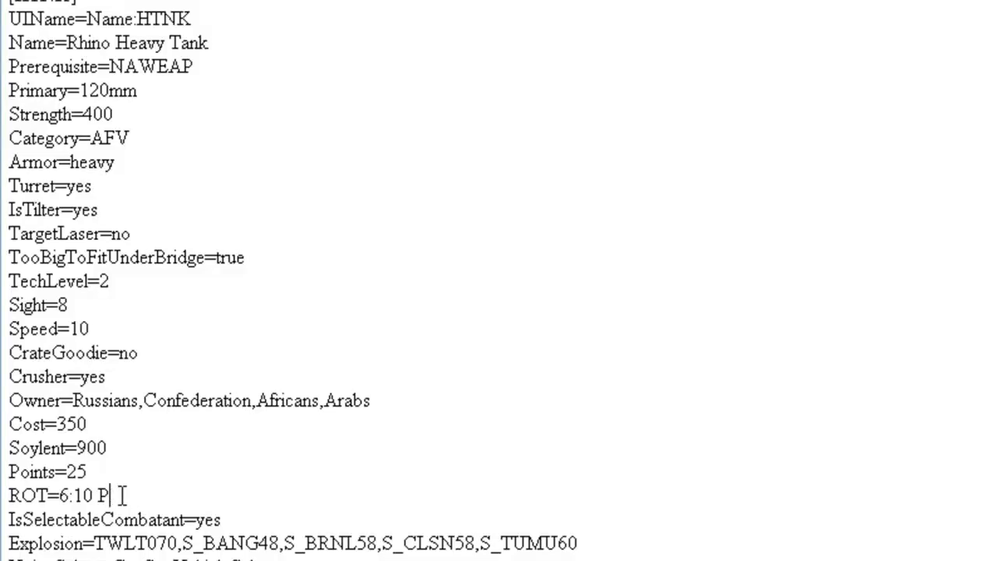
key("BackSpace")
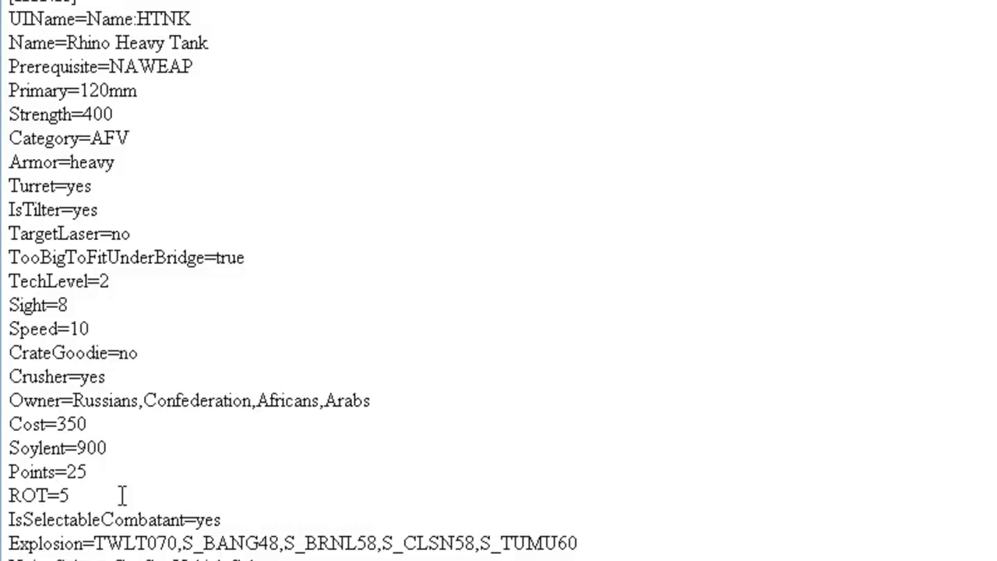
scroll("down", 3)
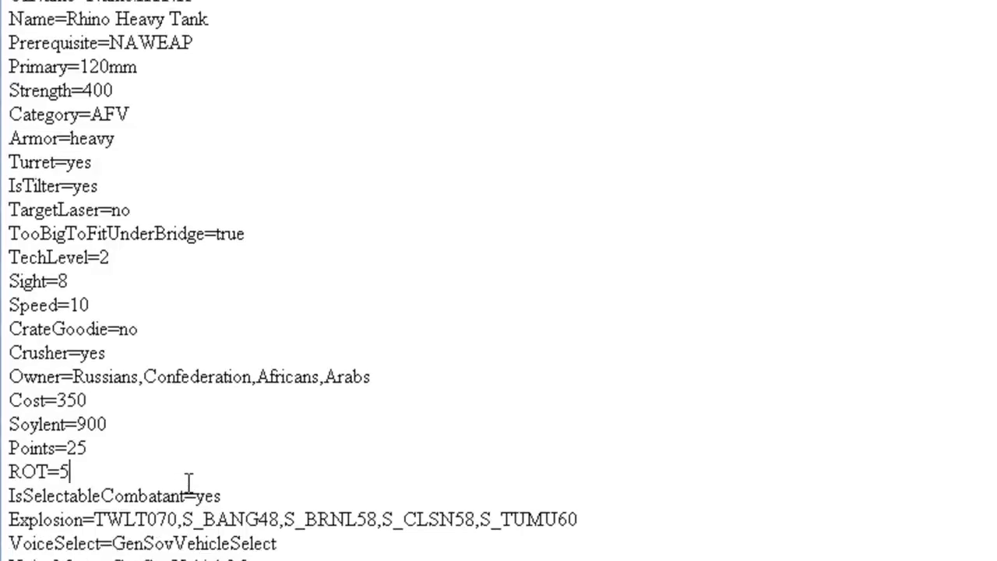
scroll("down", 3)
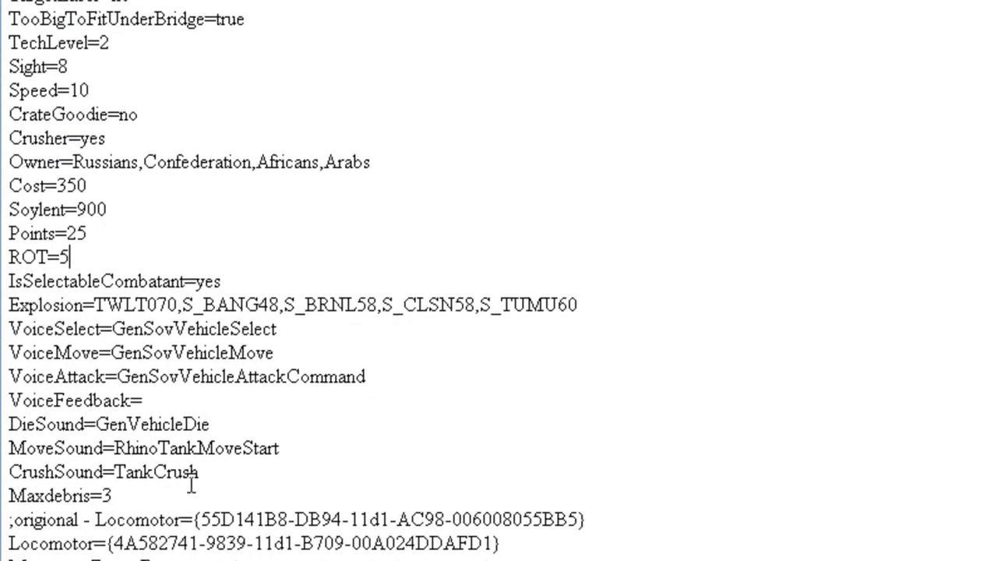
scroll("down", 3)
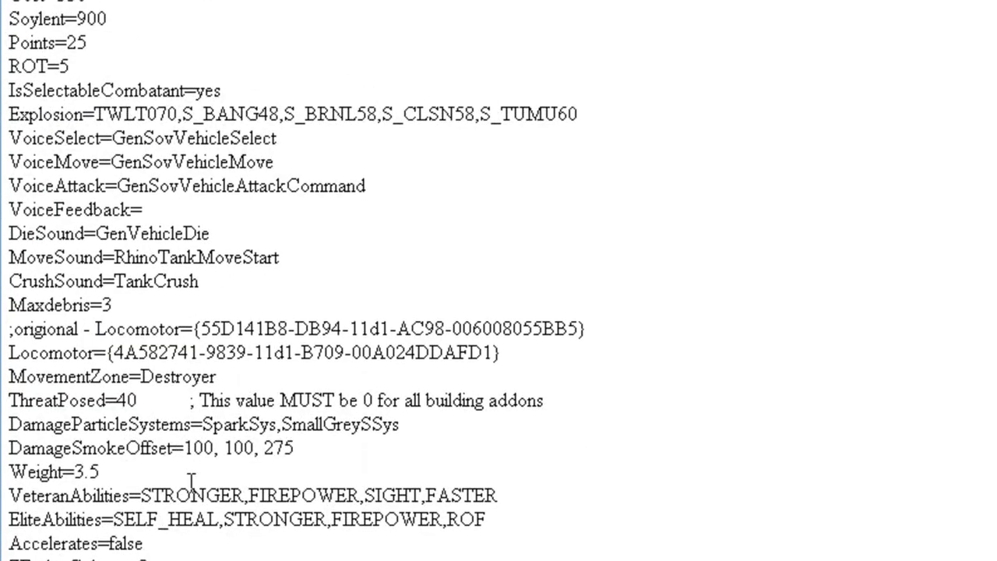
scroll("up", 3)
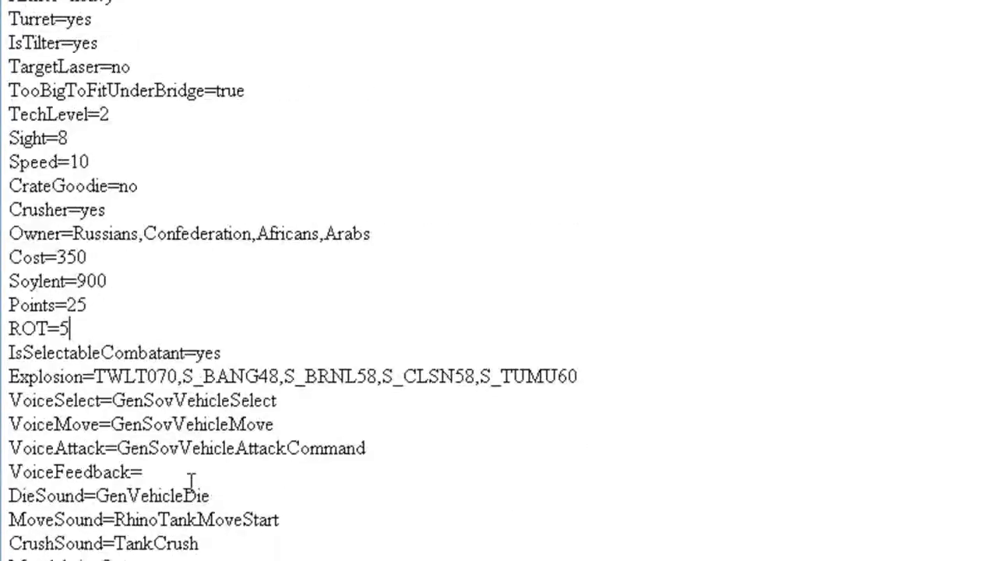
scroll("up", 3)
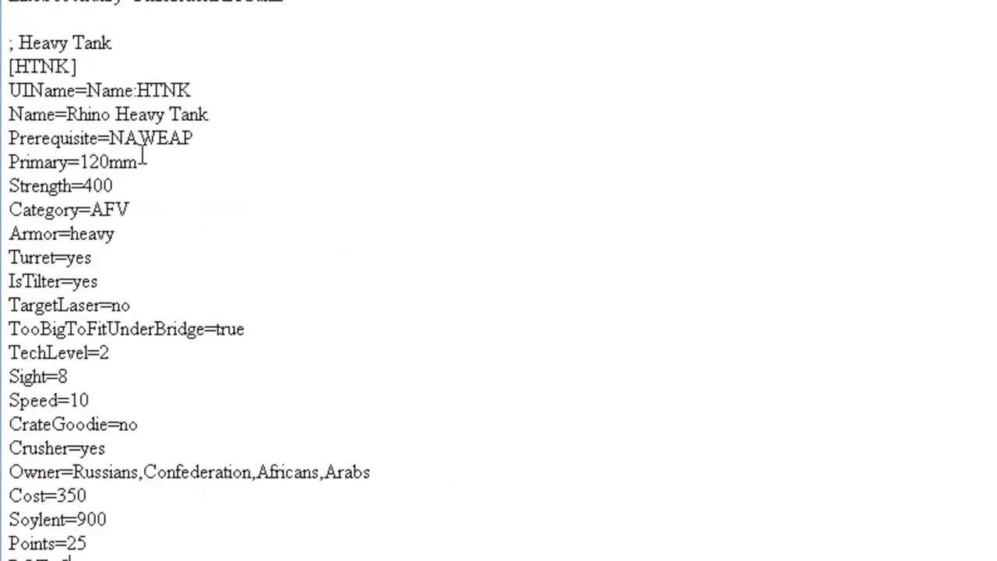